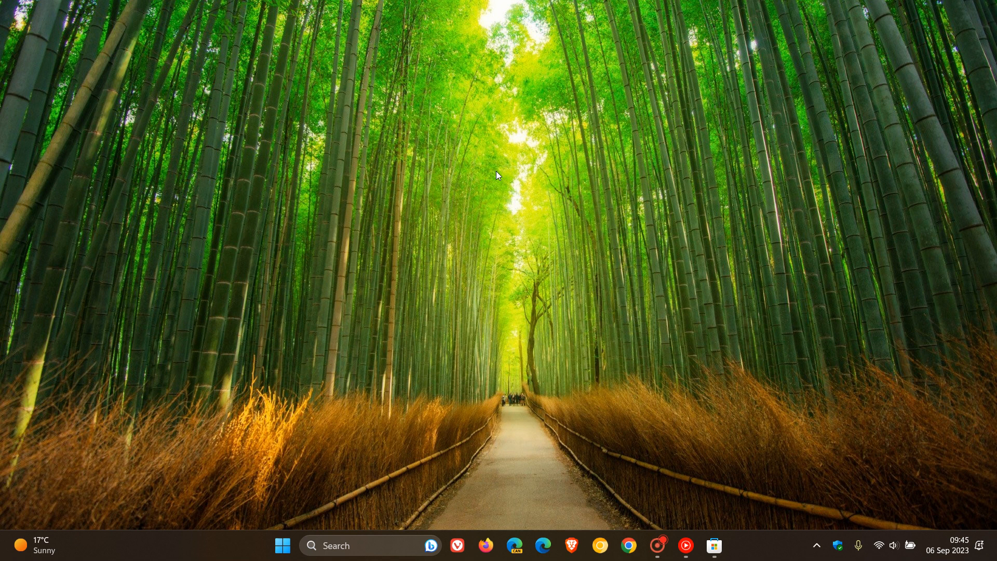
pyautogui.moveTo(550, 357)
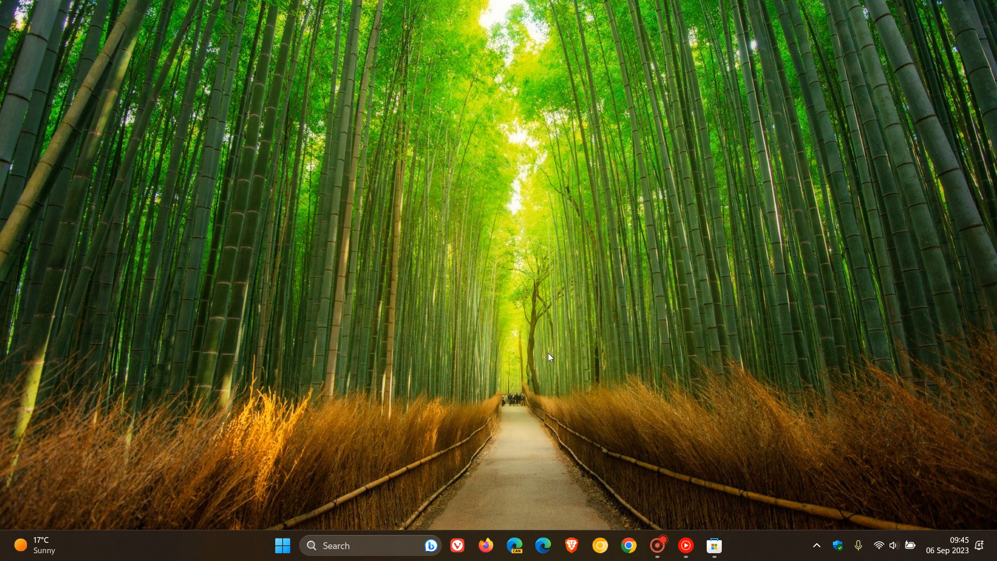
pyautogui.moveTo(501, 188)
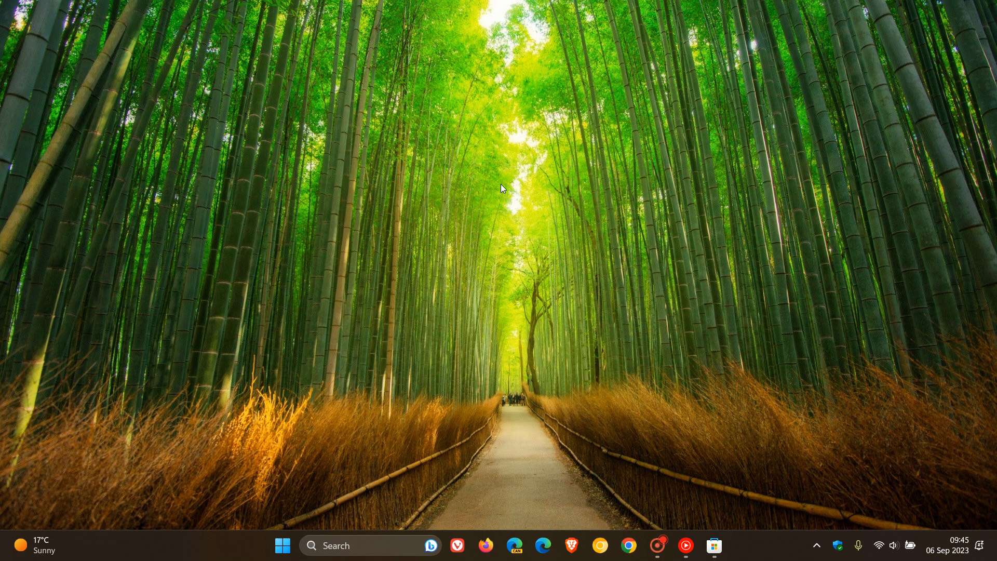
pyautogui.moveTo(698, 276)
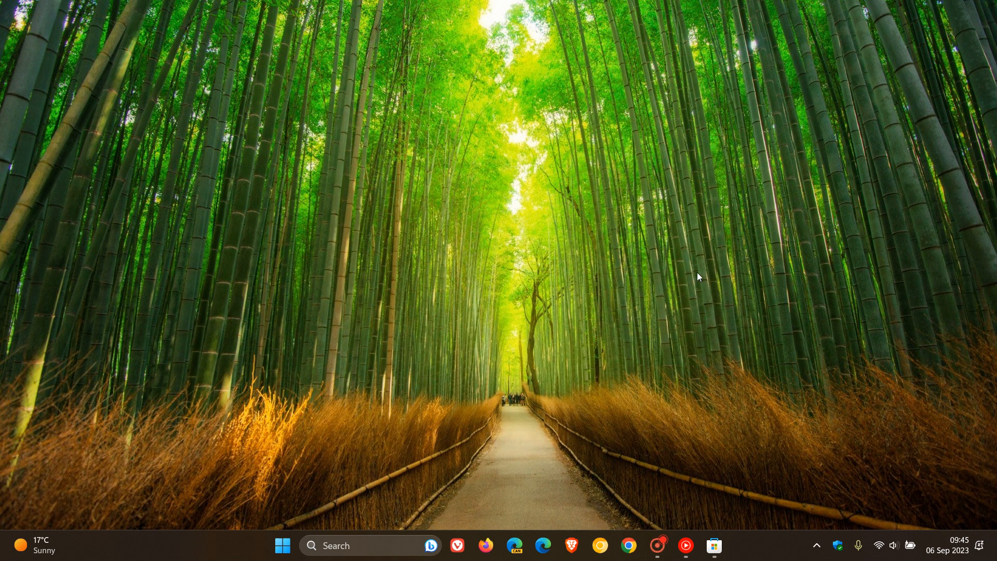
pyautogui.moveTo(545, 210)
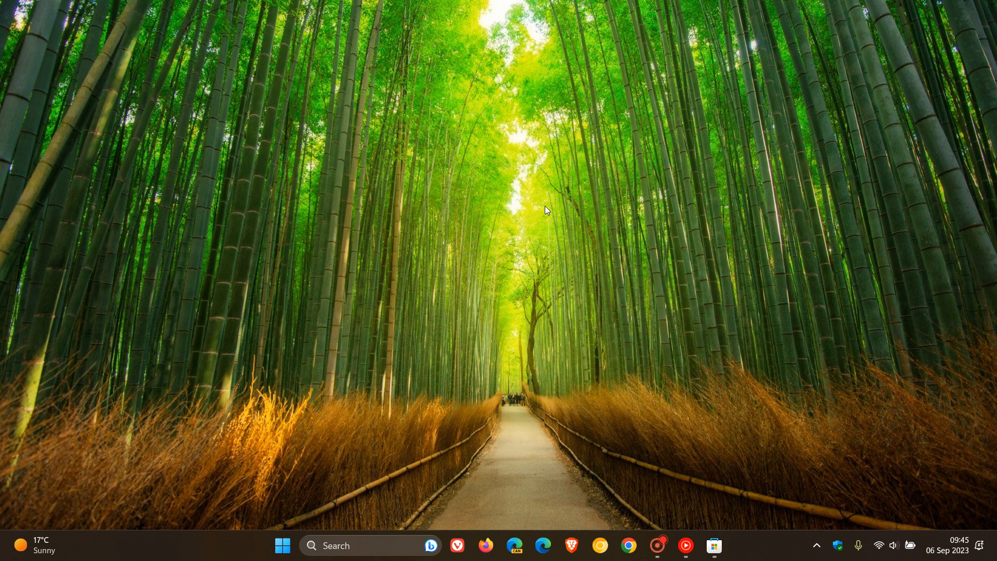
pyautogui.moveTo(451, 193)
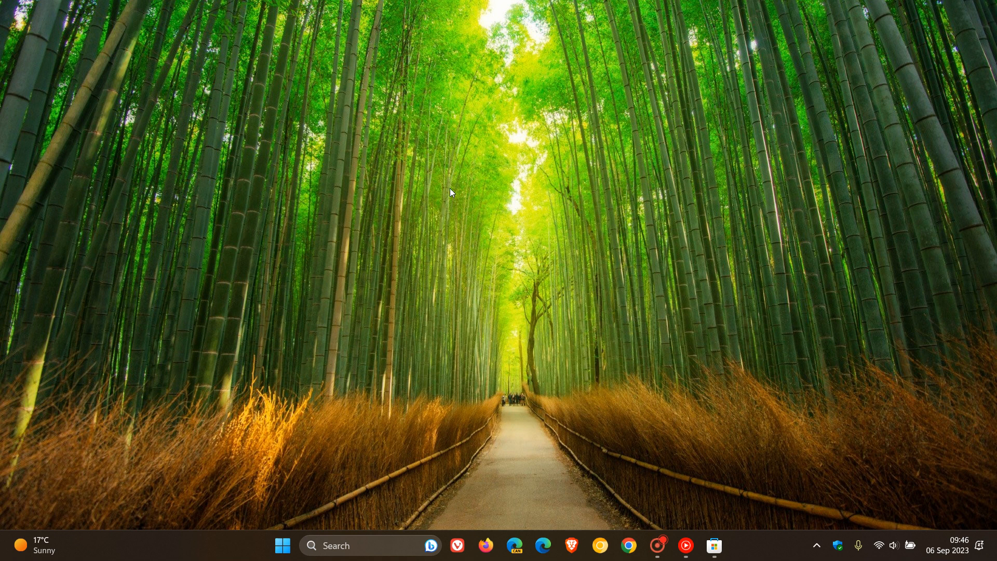
pyautogui.moveTo(548, 202)
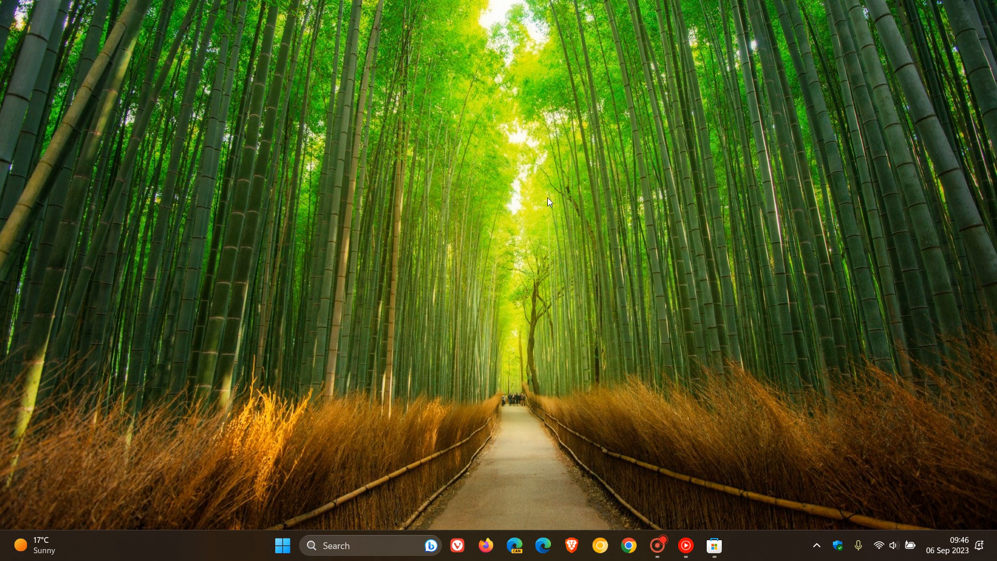
pyautogui.moveTo(431, 372)
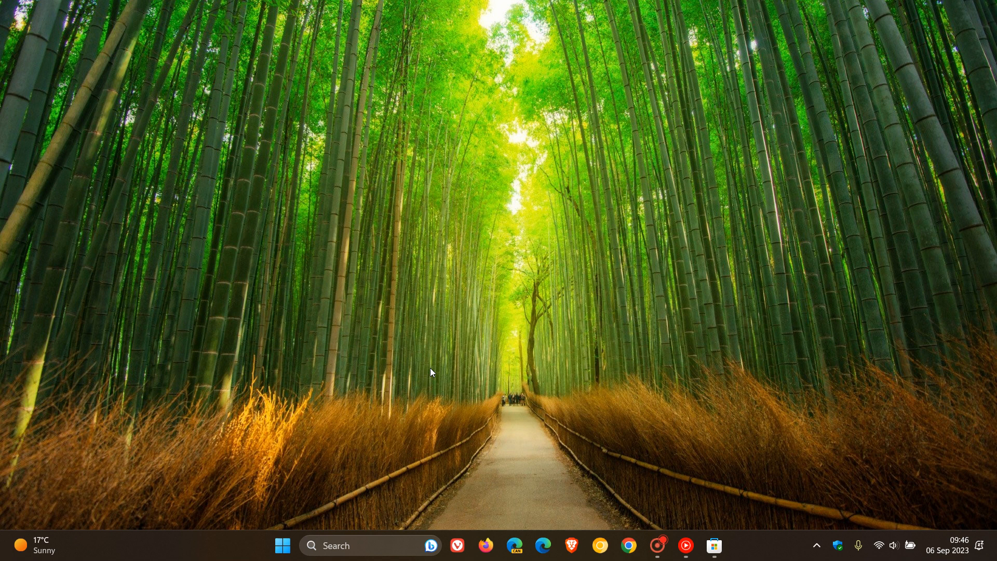
pyautogui.moveTo(562, 267)
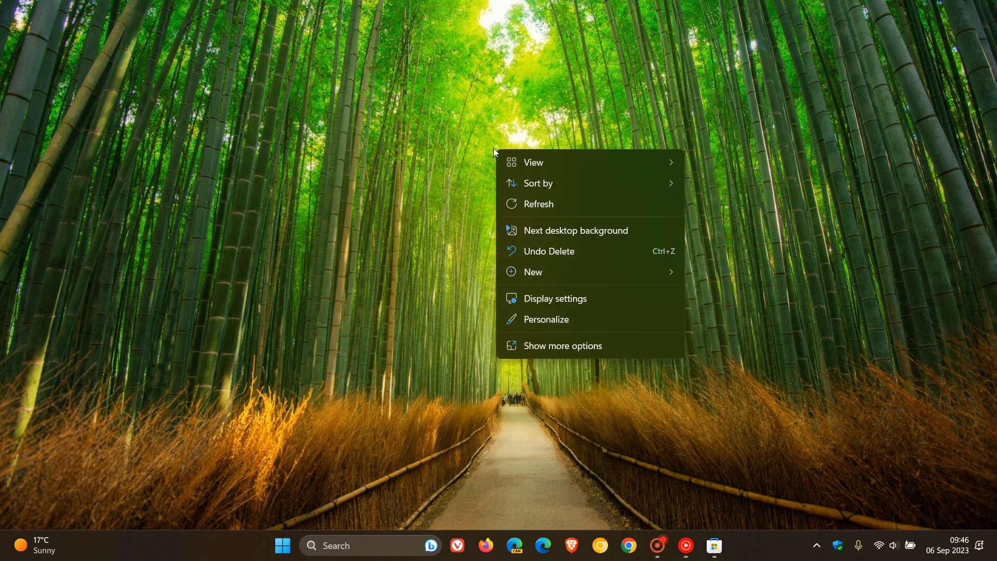
# Switch the desktop background type from Slideshow to Windows spotlight via Personalize
pyautogui.click(553, 298)
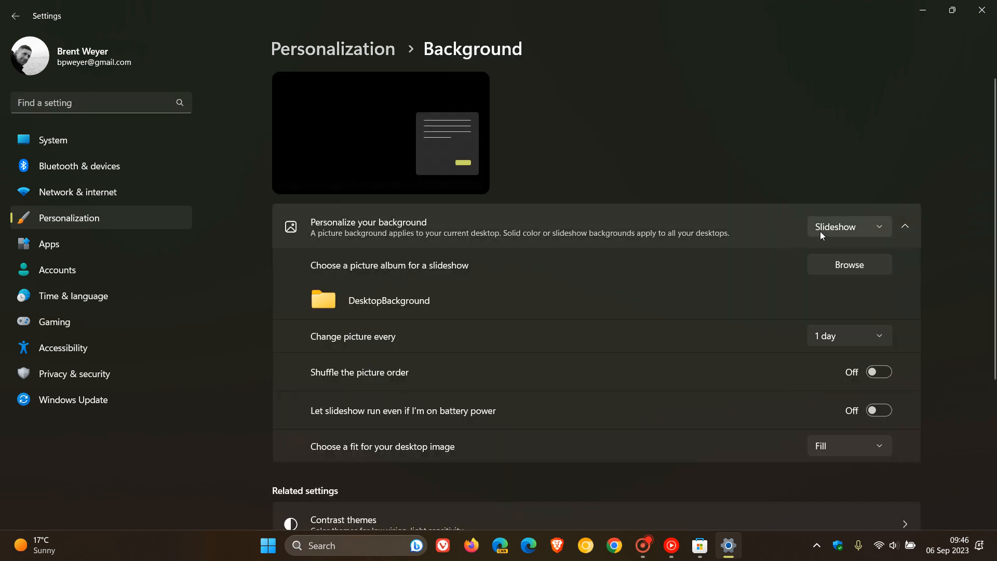
pyautogui.click(848, 227)
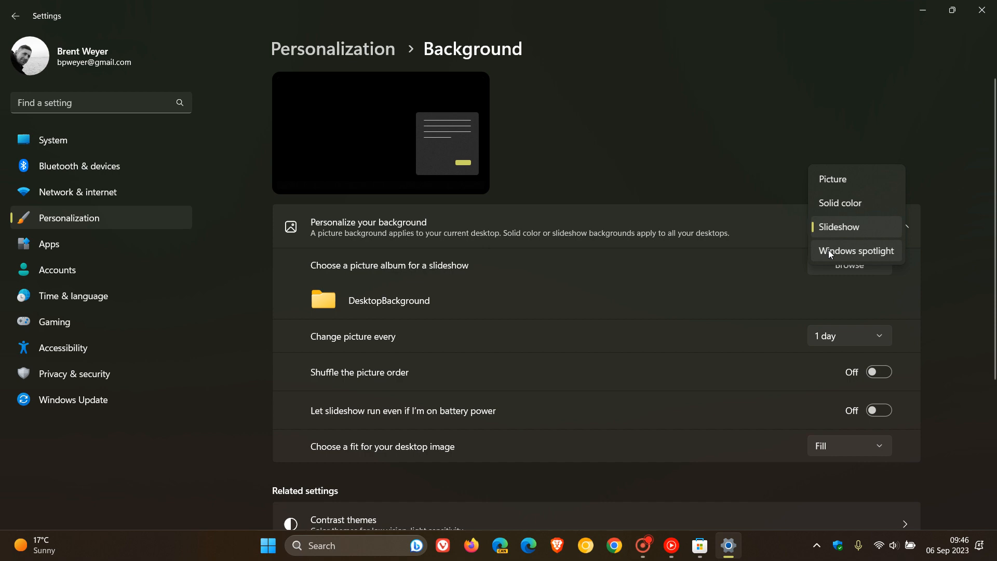
pyautogui.click(857, 251)
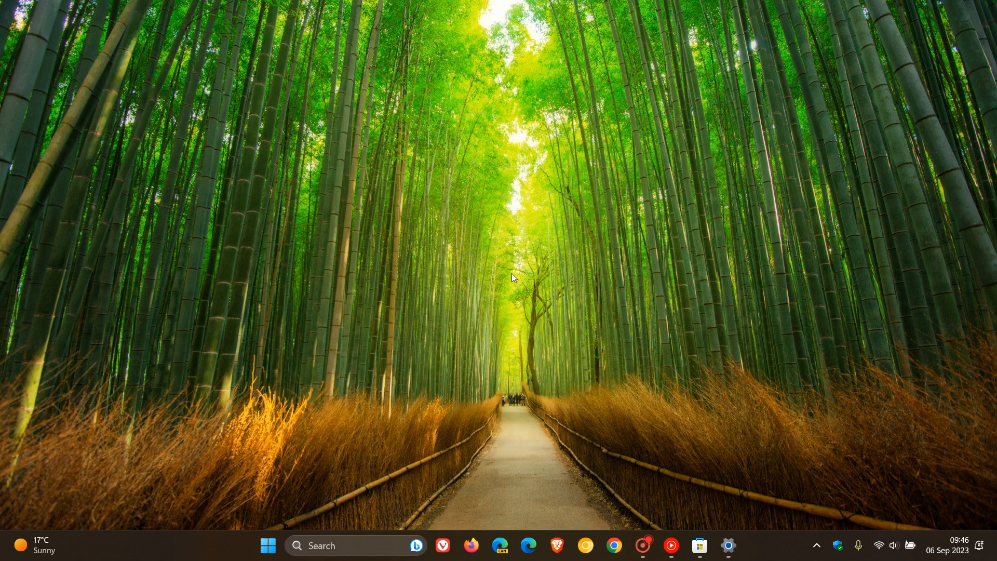
pyautogui.moveTo(514, 369)
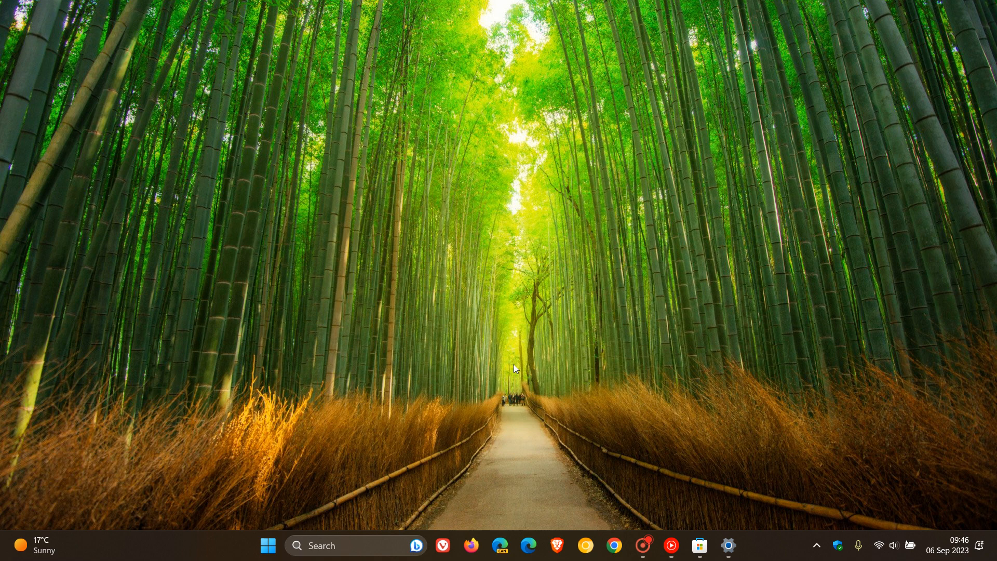
pyautogui.moveTo(555, 294)
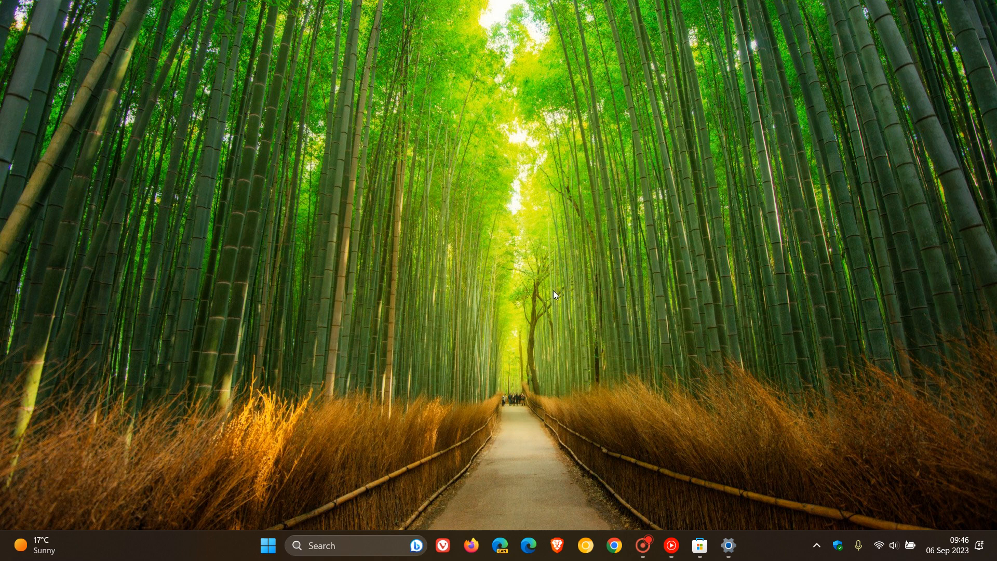
# Restore the Settings window from the taskbar after checking the bamboo forest wallpaper
pyautogui.click(728, 545)
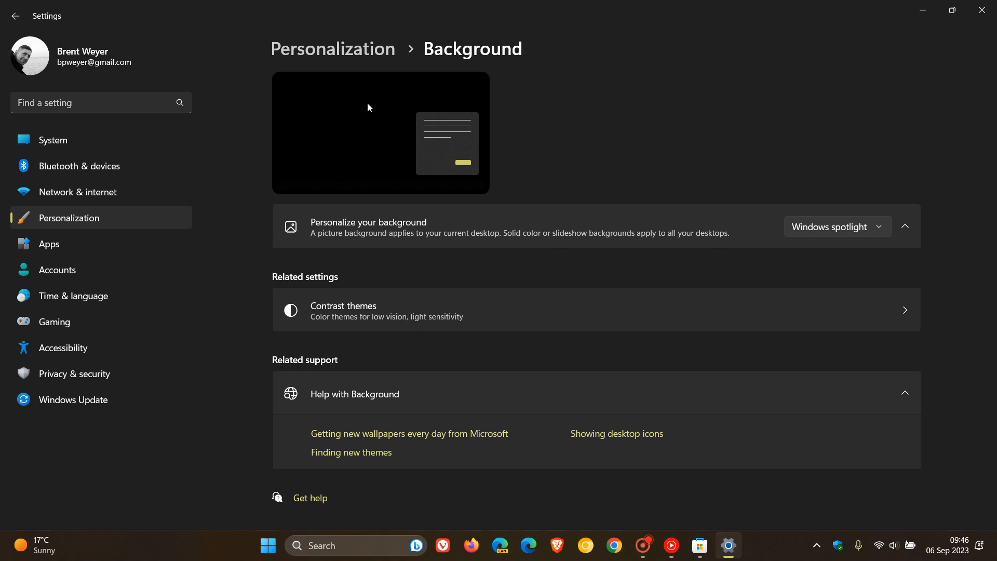
pyautogui.moveTo(373, 124)
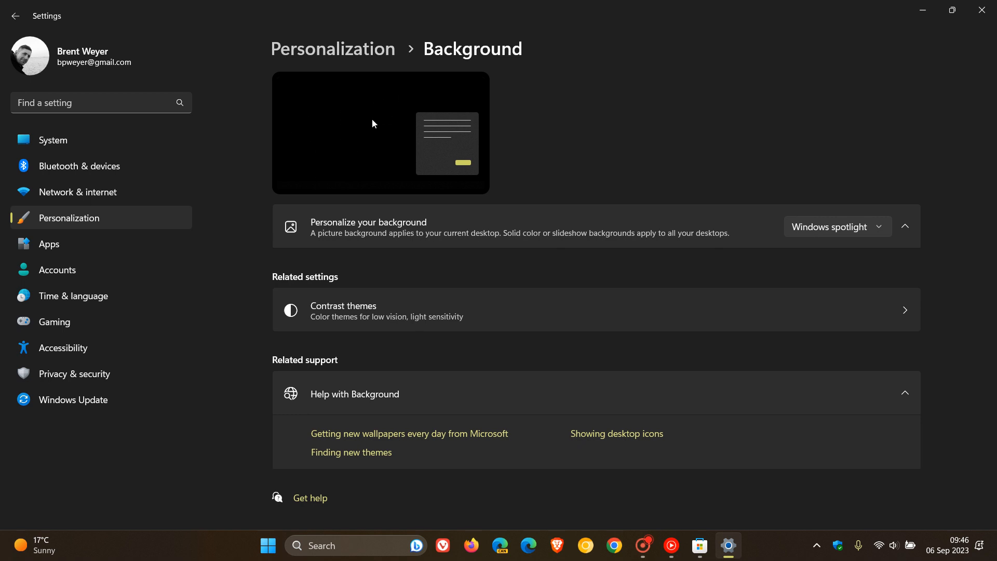
pyautogui.moveTo(379, 116)
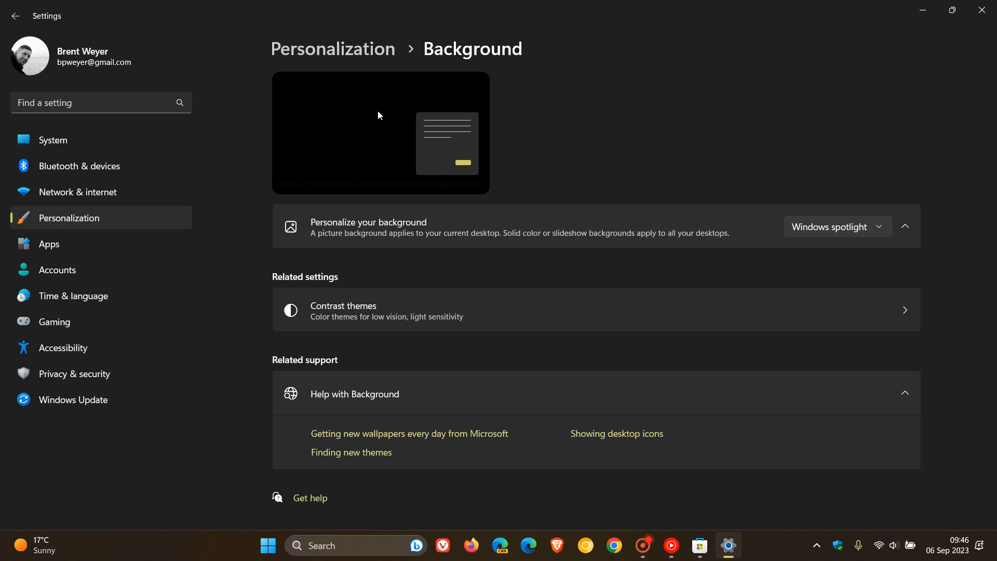
pyautogui.moveTo(686, 133)
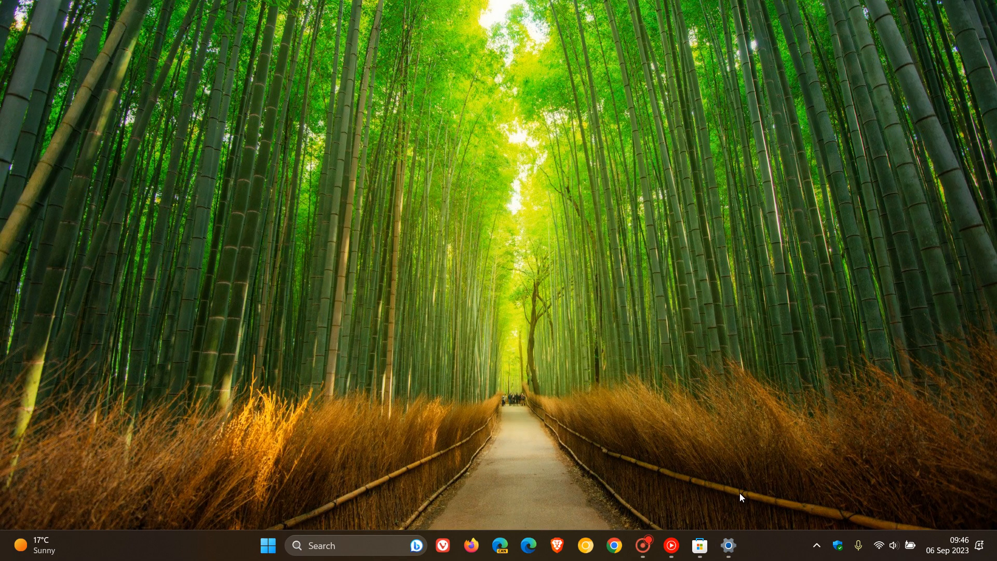
pyautogui.click(728, 545)
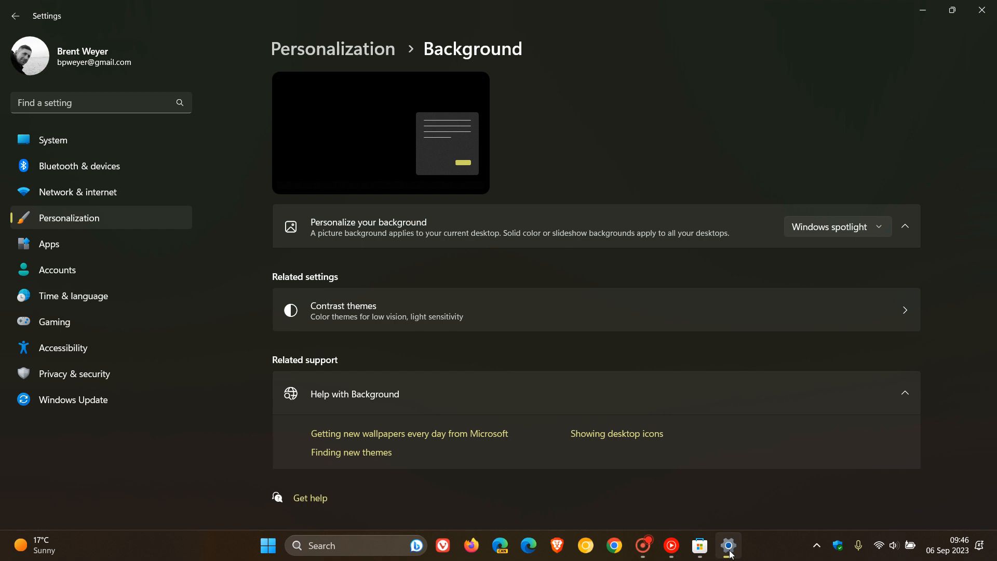
# Show the Windows Update page, which reports the device is up to date
pyautogui.click(73, 399)
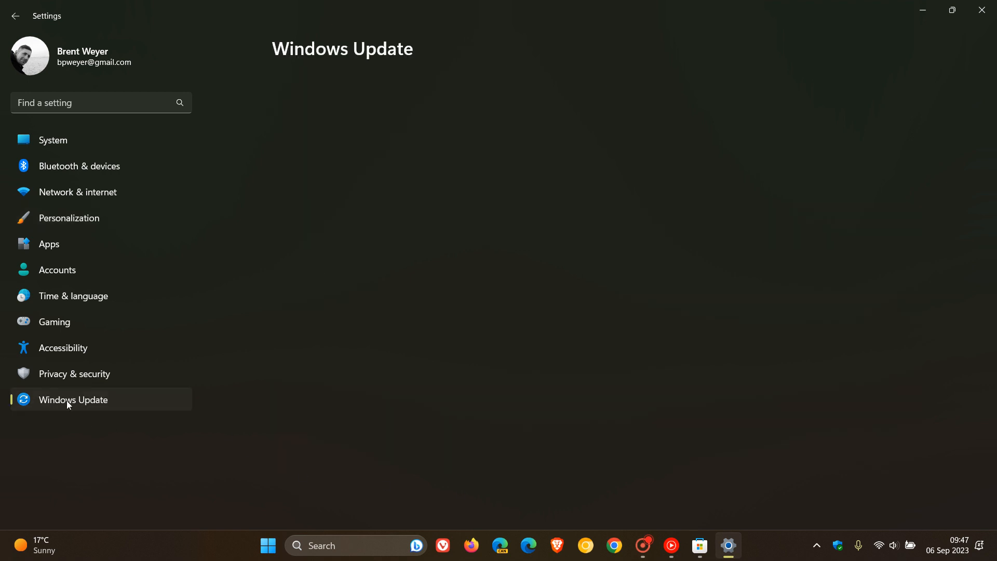
pyautogui.click(72, 399)
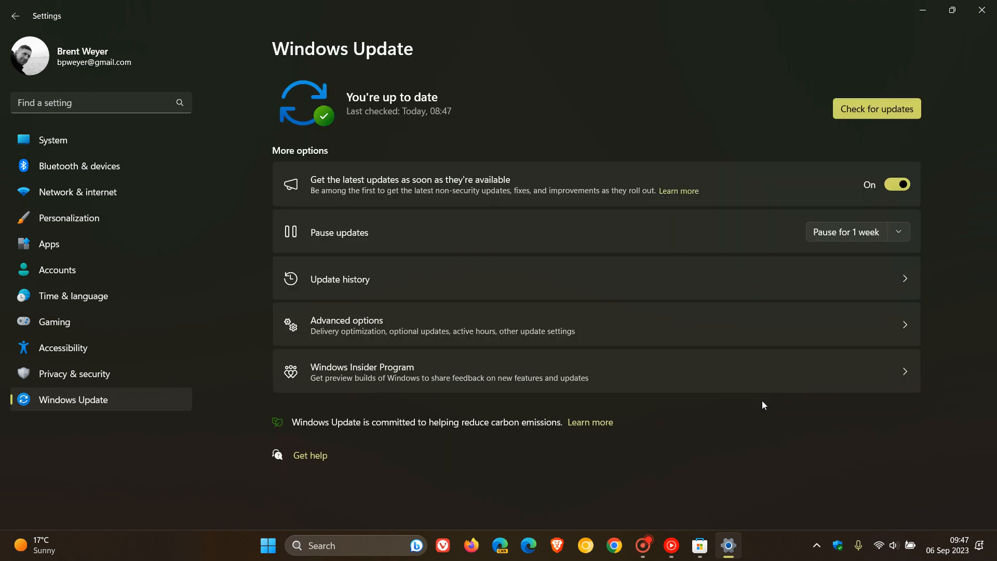
pyautogui.moveTo(739, 429)
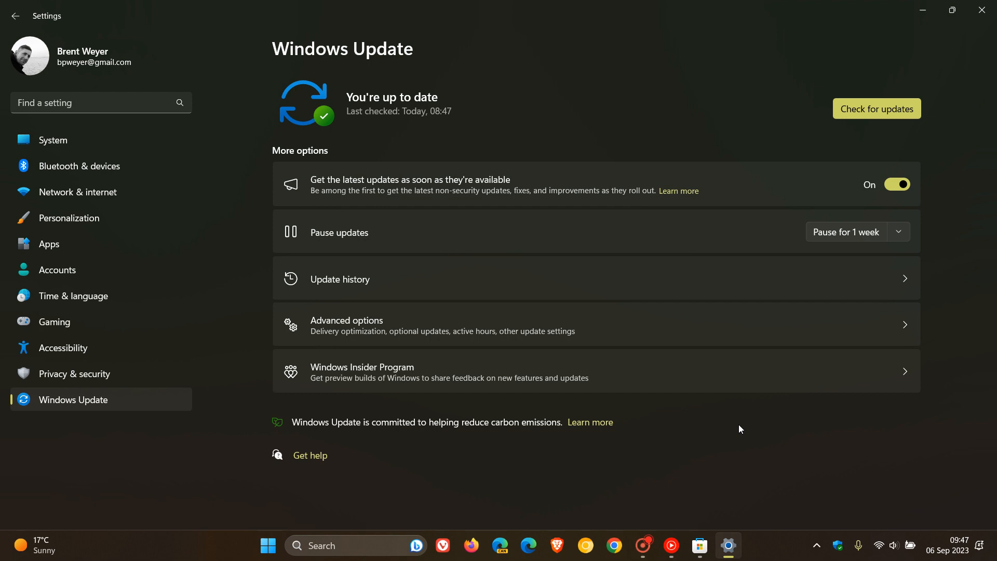
pyautogui.moveTo(667, 375)
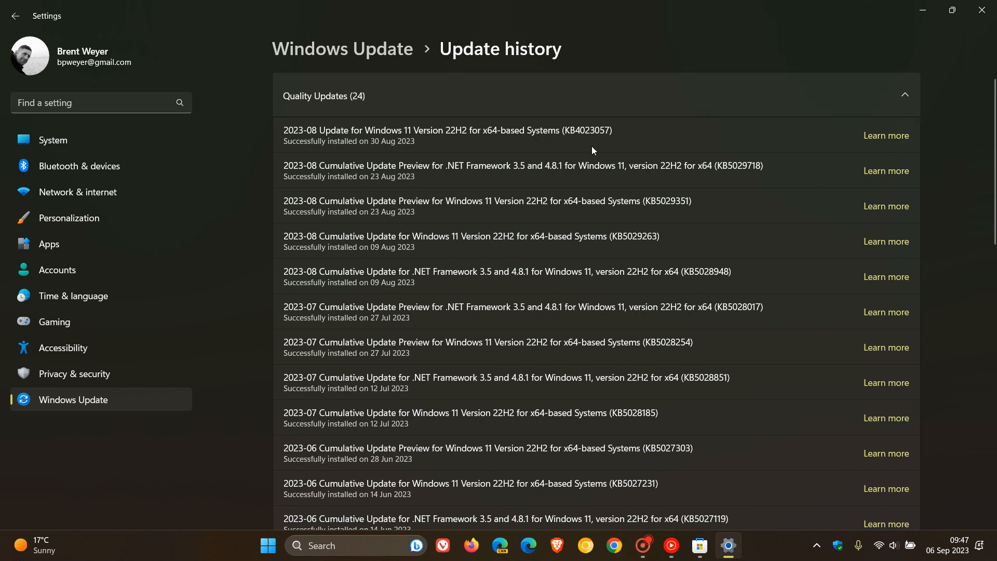
pyautogui.moveTo(655, 144)
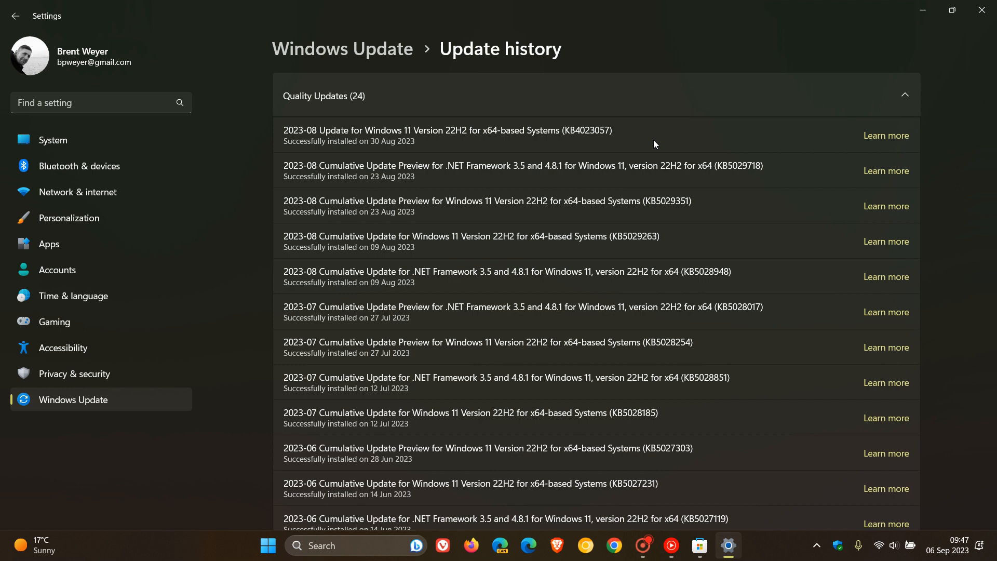
pyautogui.moveTo(435, 147)
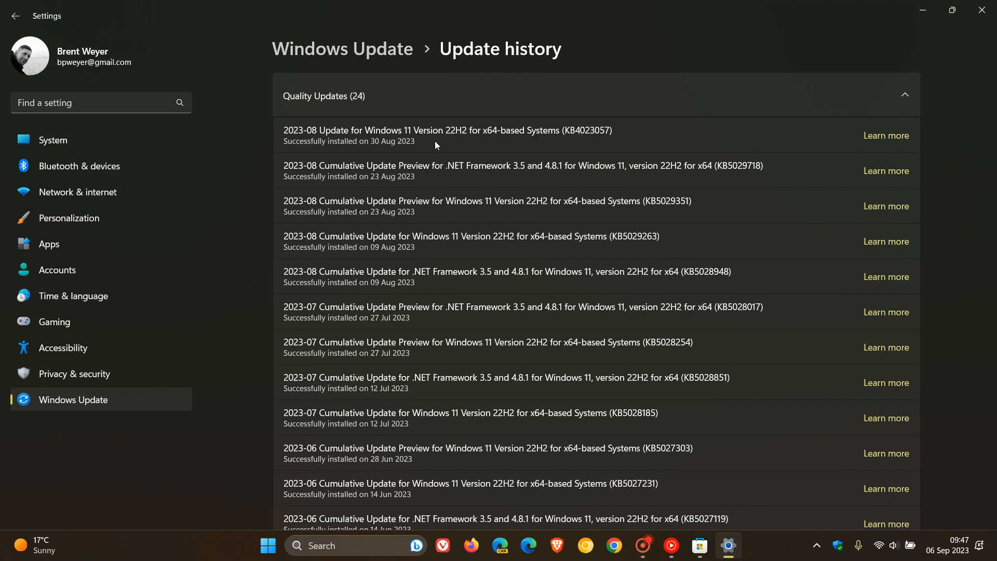
pyautogui.moveTo(554, 127)
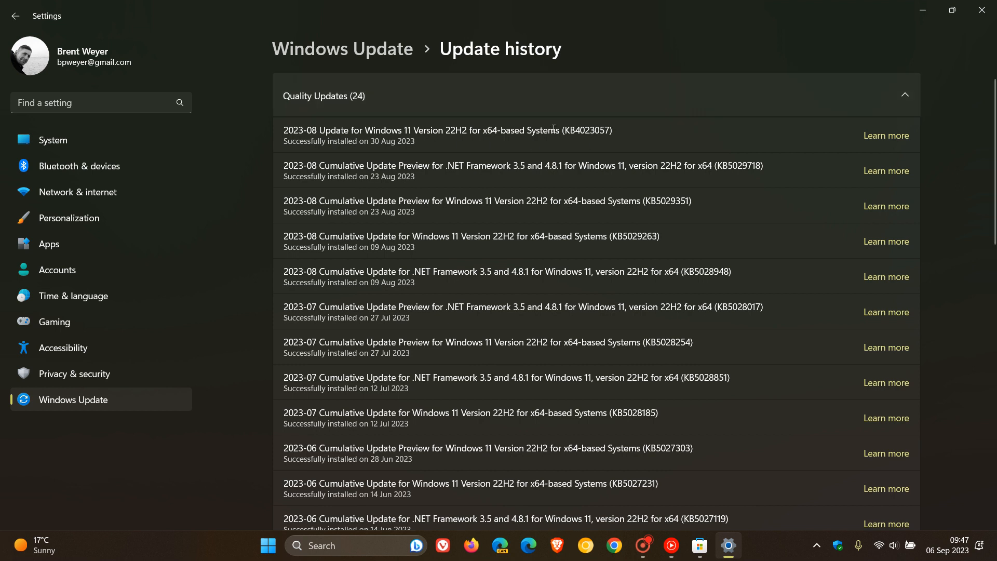
pyautogui.moveTo(569, 114)
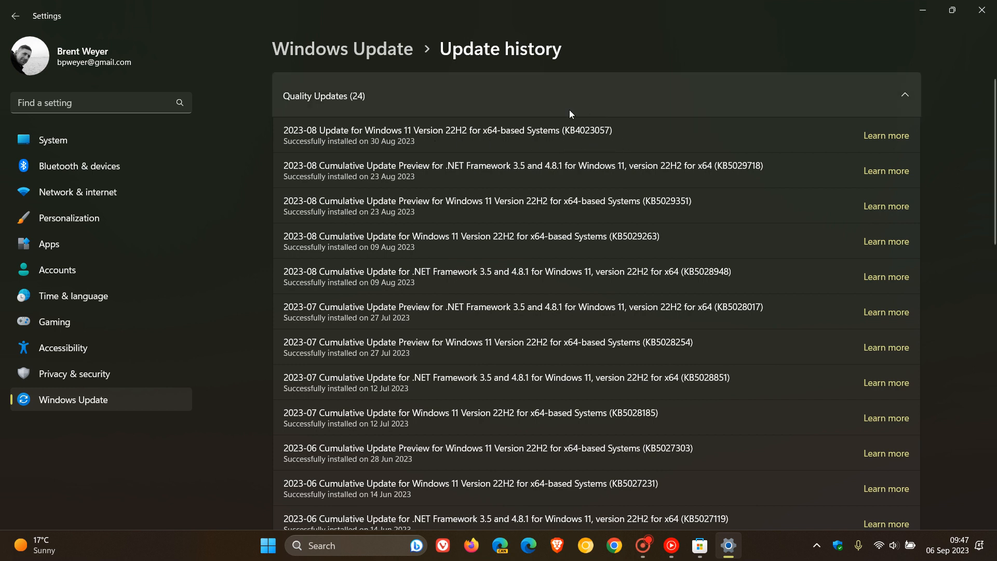
pyautogui.moveTo(624, 145)
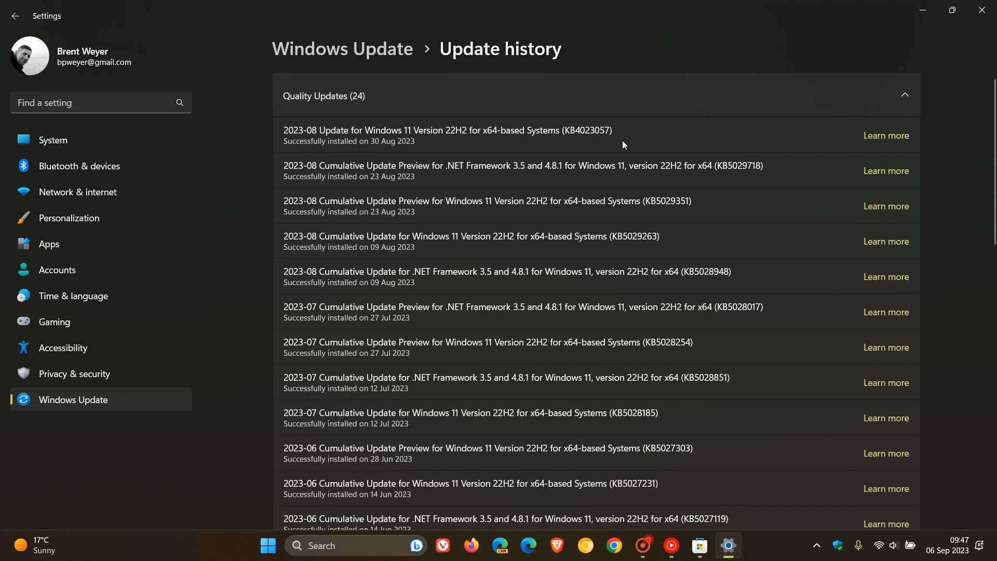
pyautogui.moveTo(699, 545)
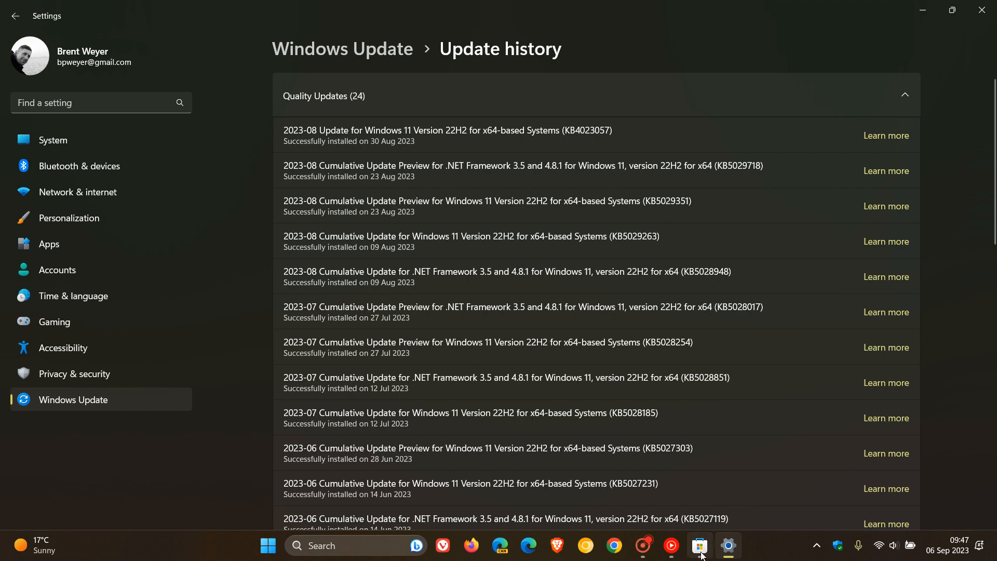
# Show the Microsoft Store Library and scroll the installed apps list down to HEIF Image Extensions
pyautogui.click(698, 545)
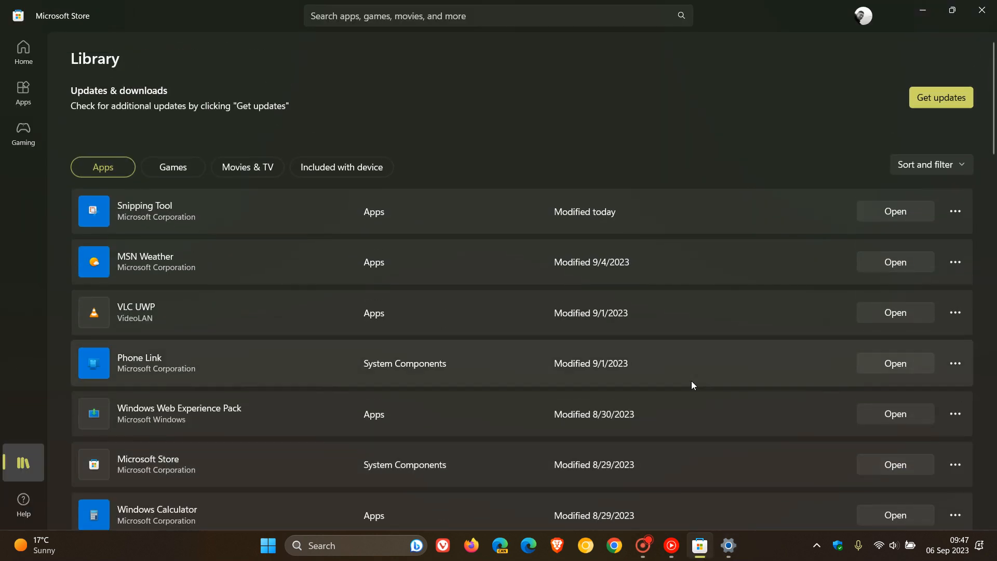
pyautogui.moveTo(588, 88)
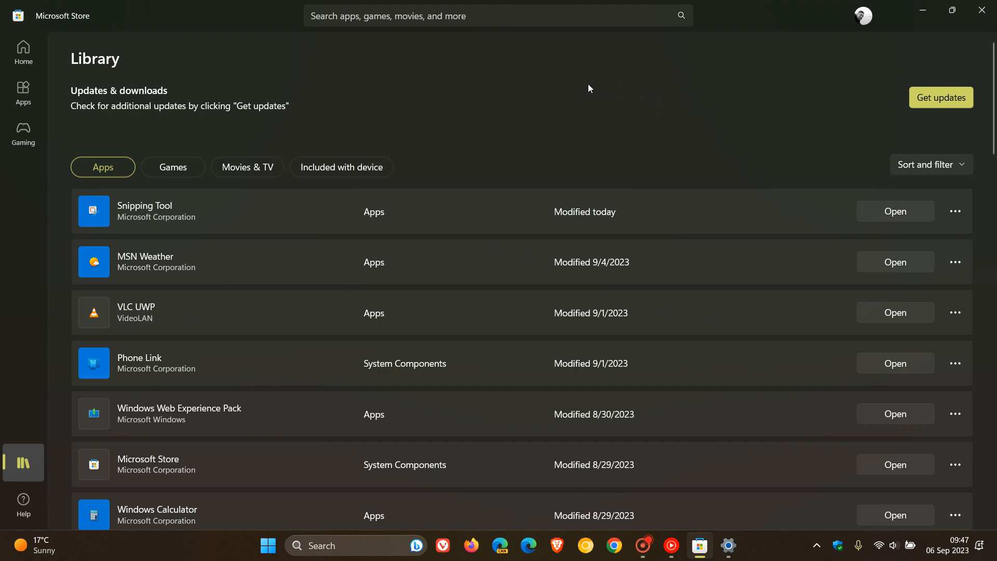
pyautogui.scroll(-3)
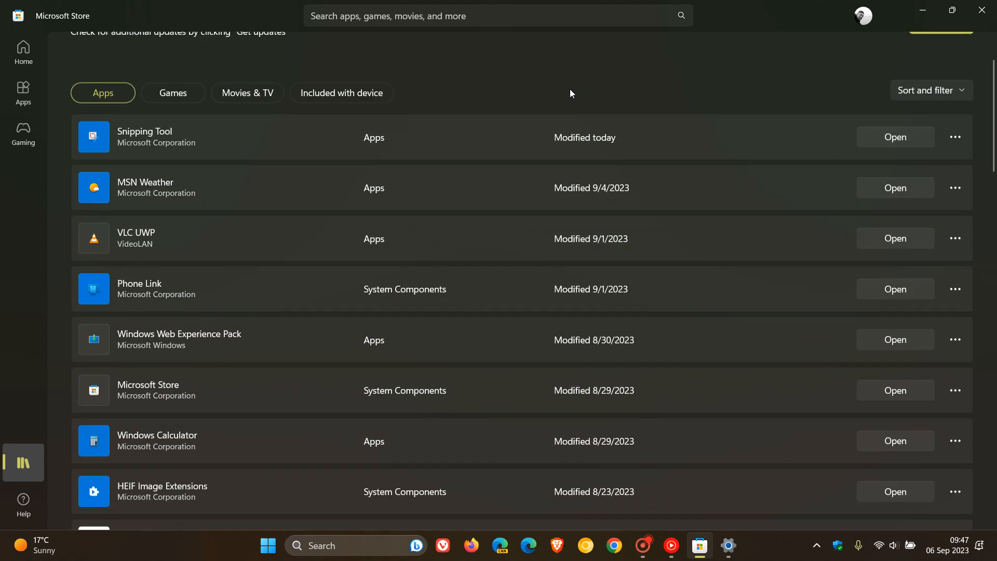
pyautogui.moveTo(307, 345)
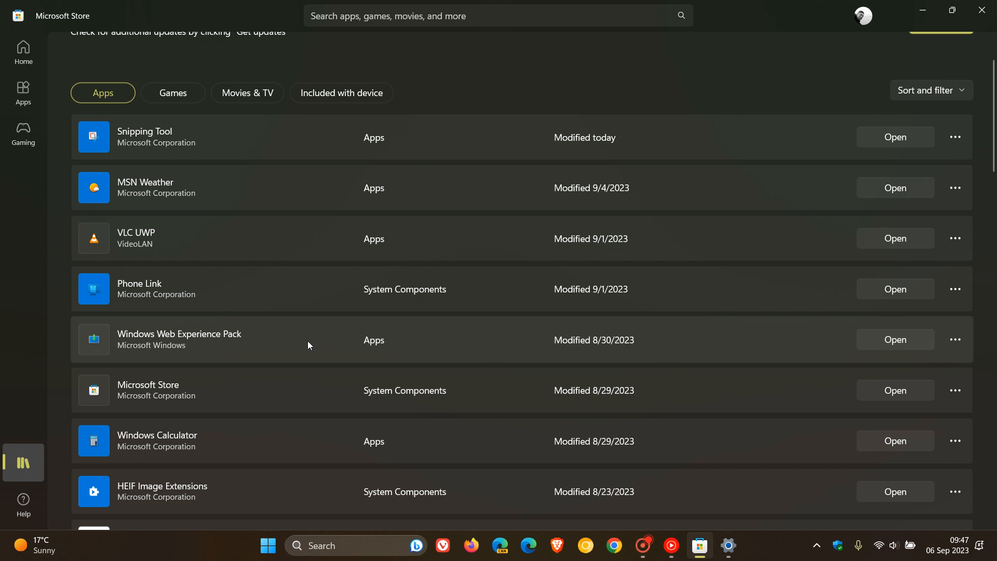
pyautogui.moveTo(298, 338)
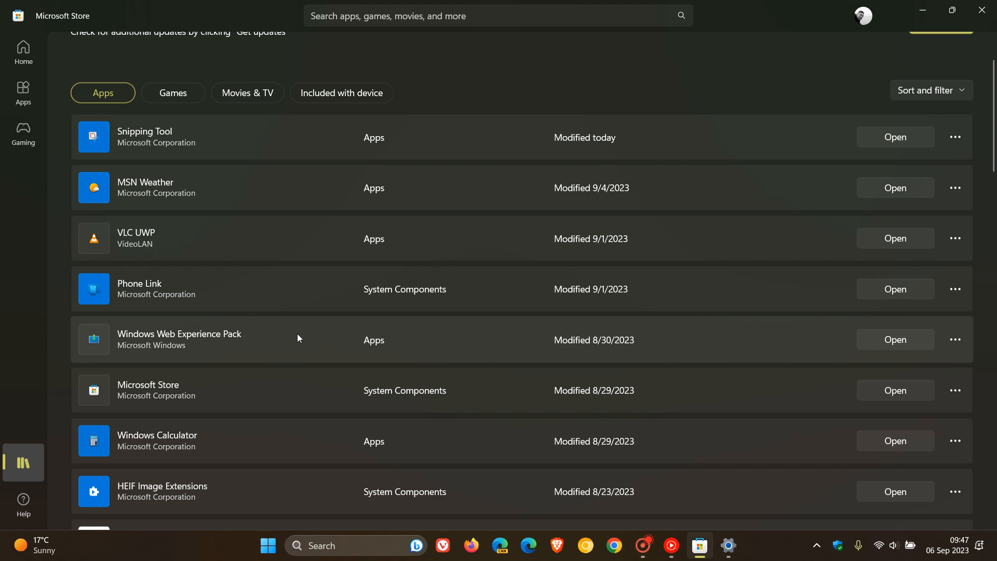
pyautogui.moveTo(649, 339)
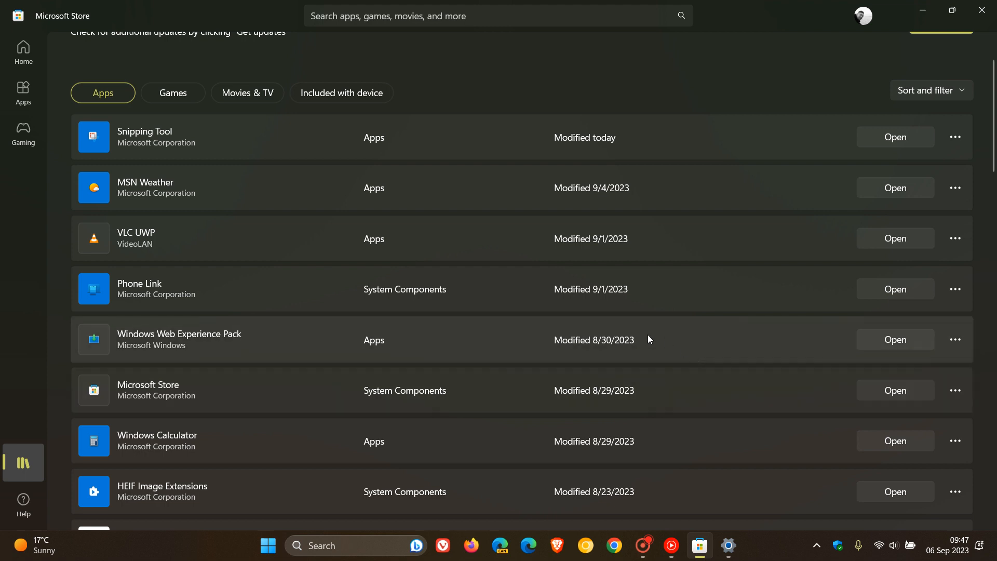
pyautogui.moveTo(661, 343)
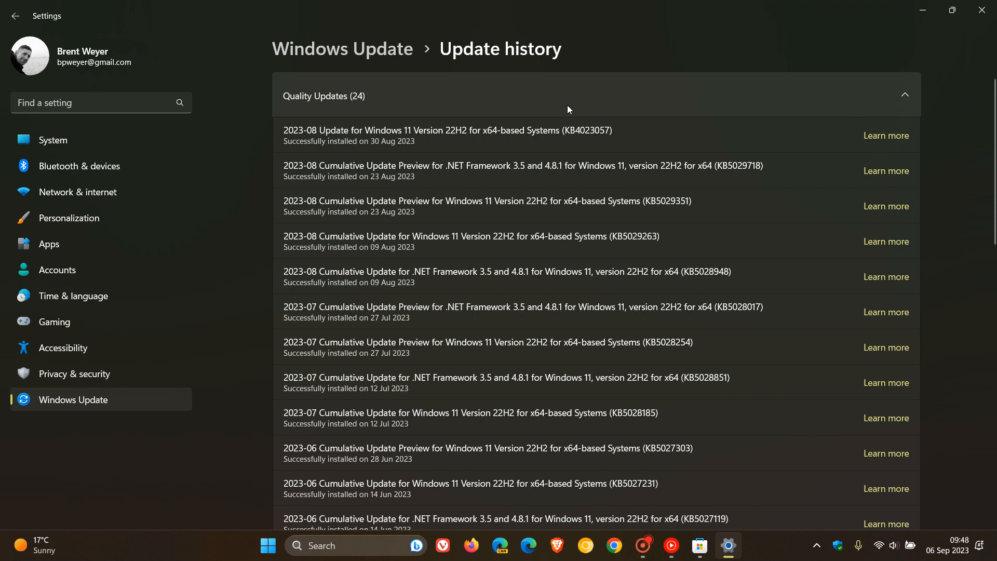
pyautogui.moveTo(595, 144)
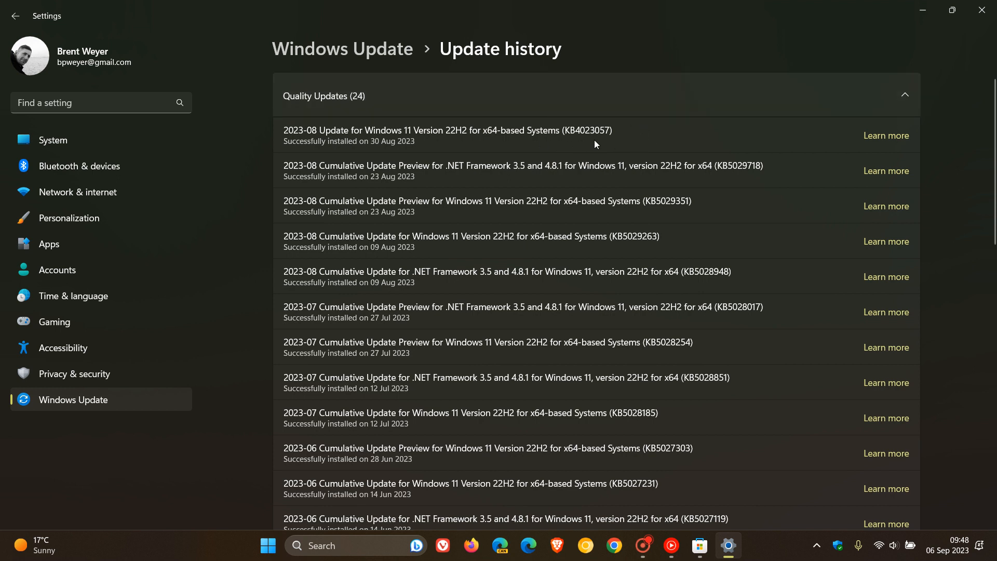
pyautogui.moveTo(638, 135)
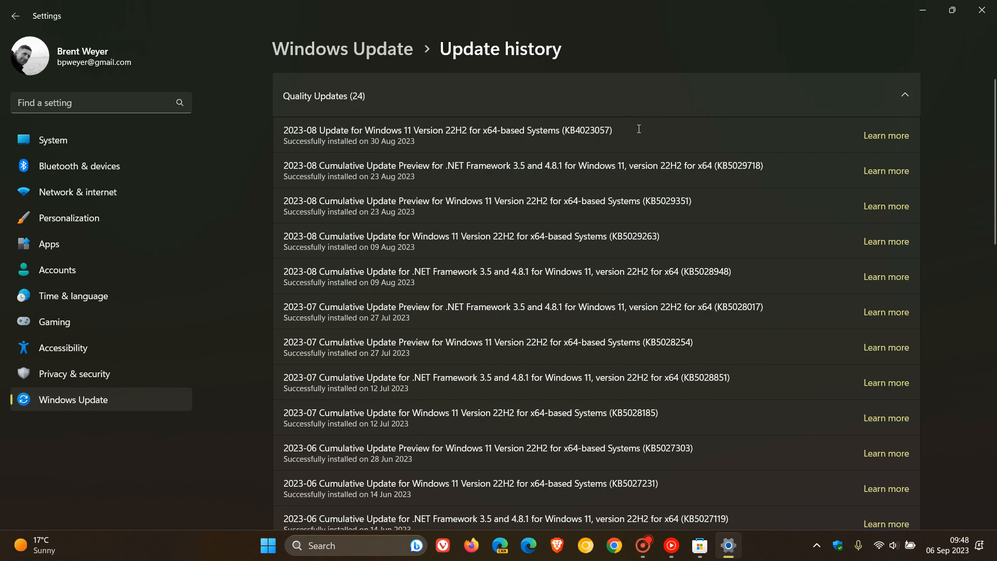
# Bring the Microsoft Store library back in front of the Settings update history
pyautogui.click(698, 546)
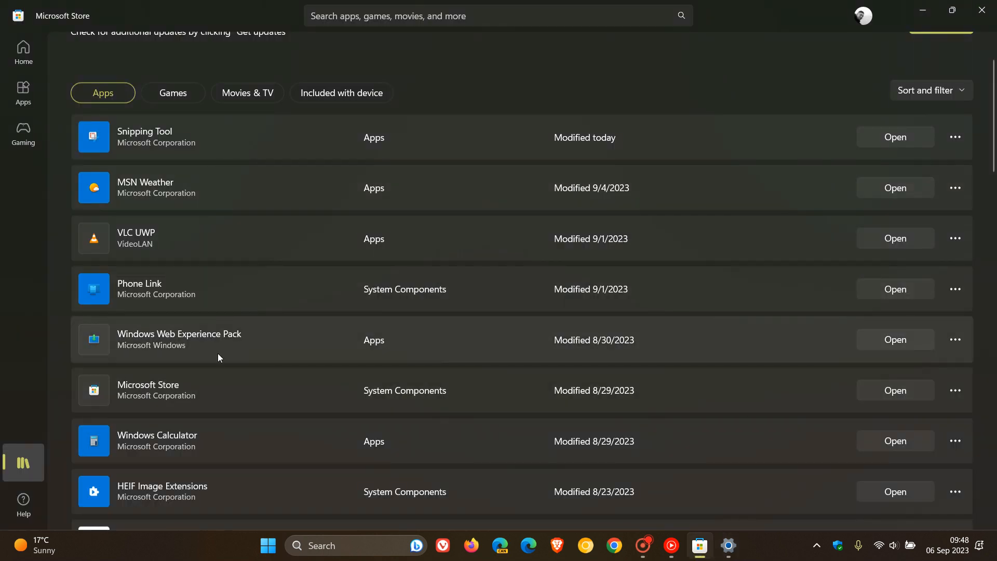
pyautogui.moveTo(722, 349)
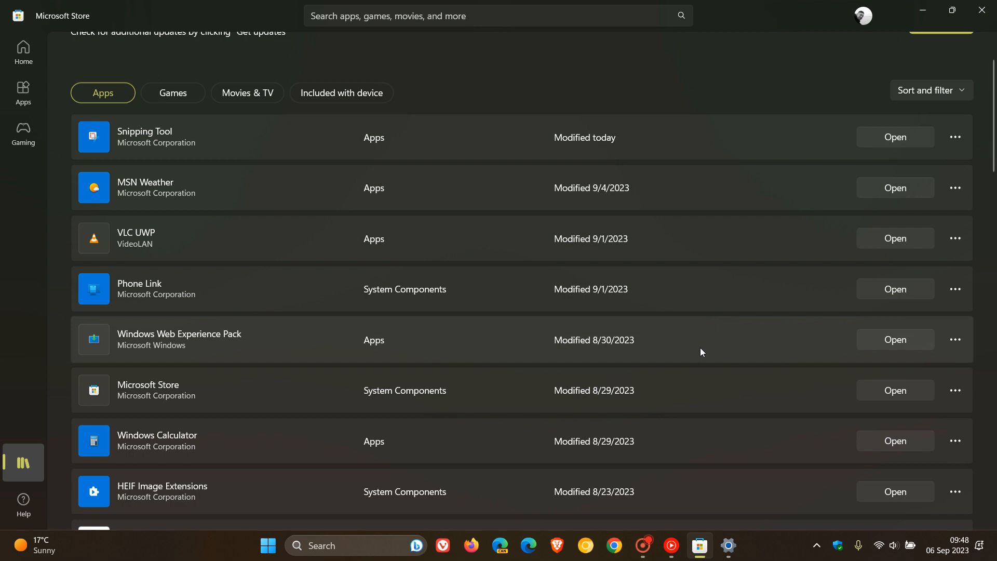
pyautogui.moveTo(908, 30)
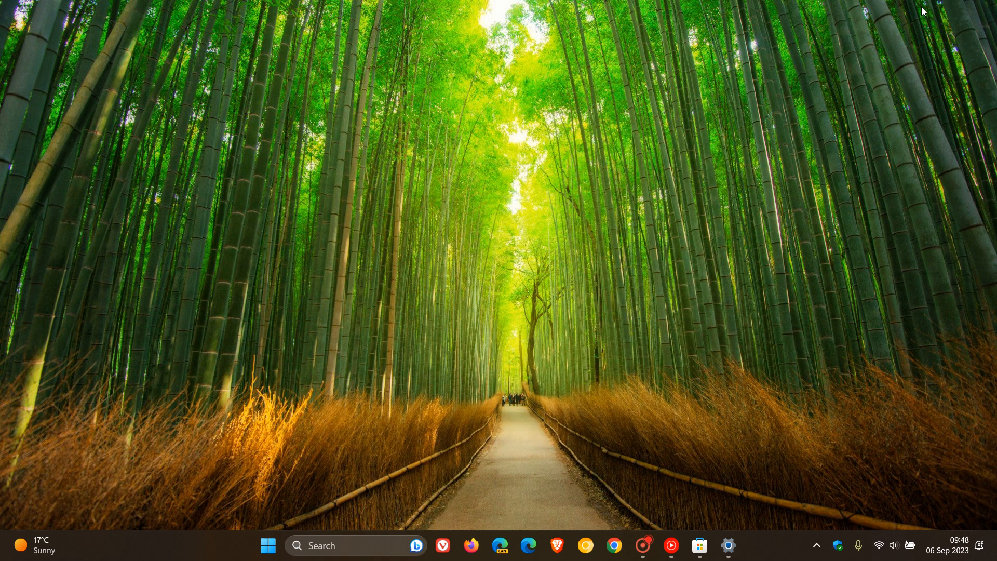
pyautogui.moveTo(589, 208)
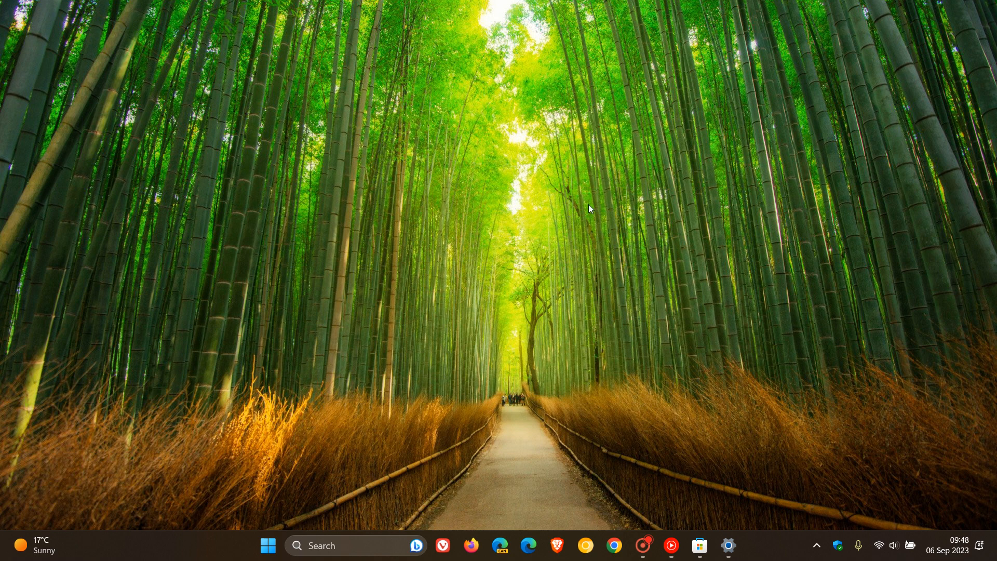
pyautogui.moveTo(523, 146)
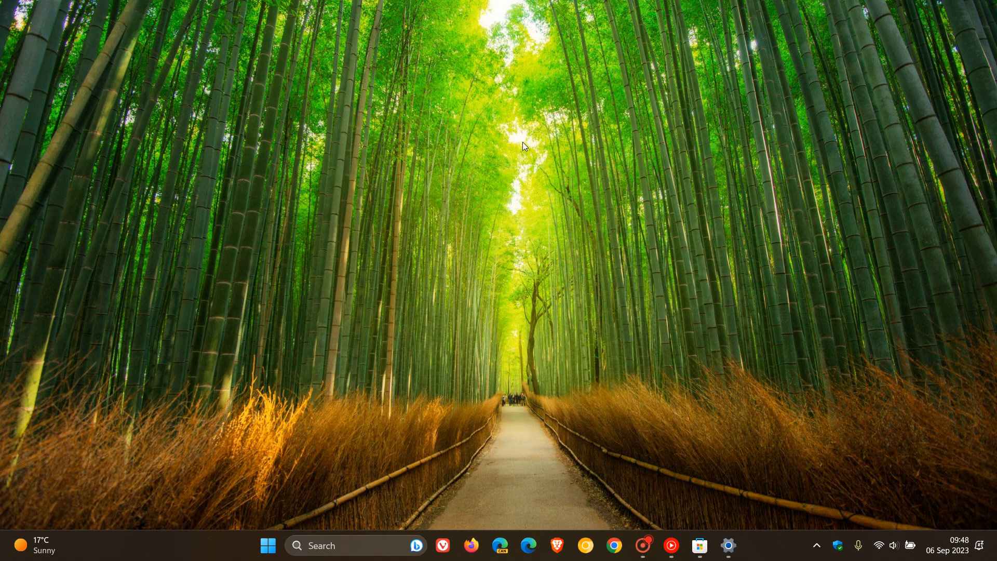
# Reach the Background page from the desktop's Personalize menu, still showing Windows spotlight
pyautogui.rightClick(526, 147)
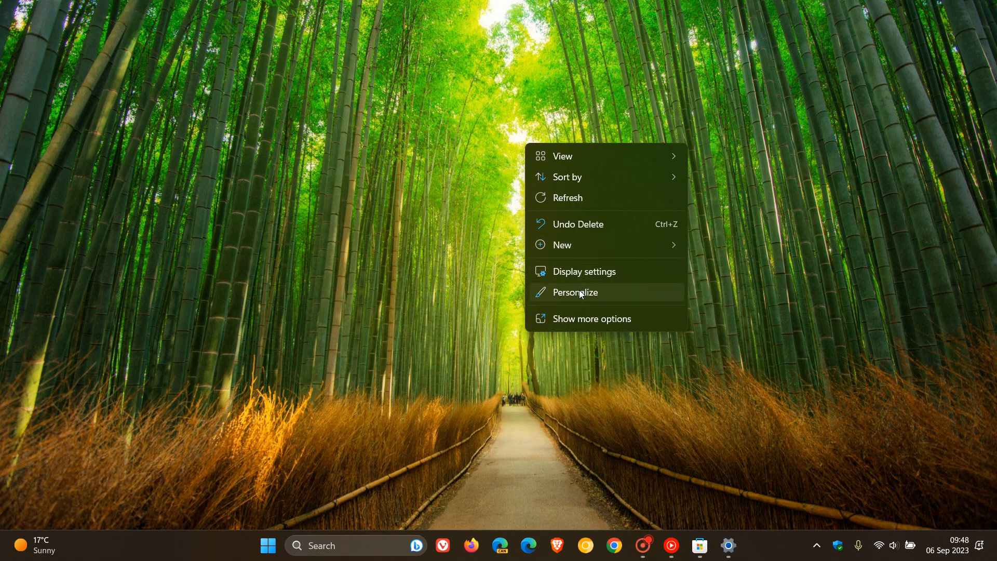
pyautogui.click(574, 292)
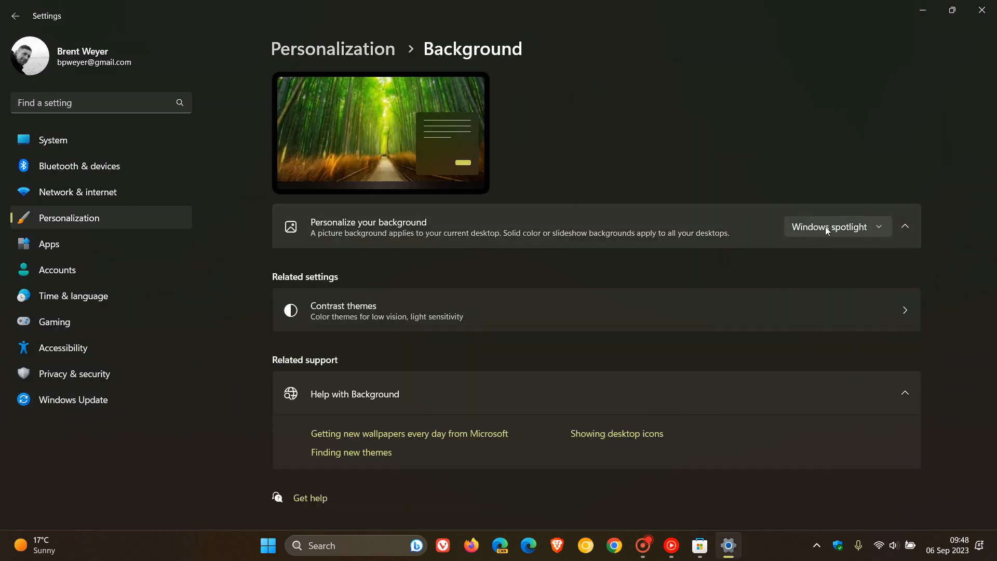
pyautogui.moveTo(912, 61)
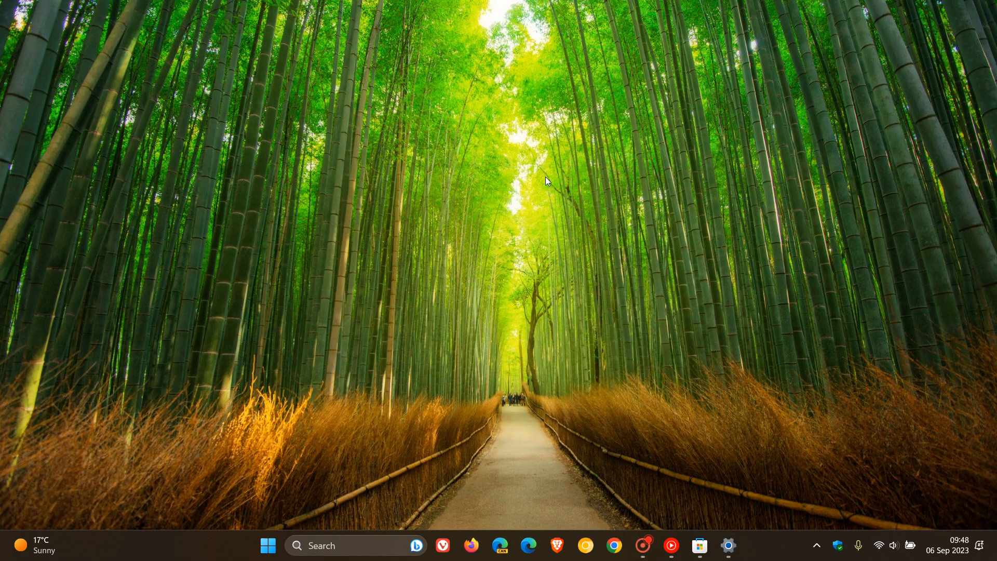
pyautogui.moveTo(562, 180)
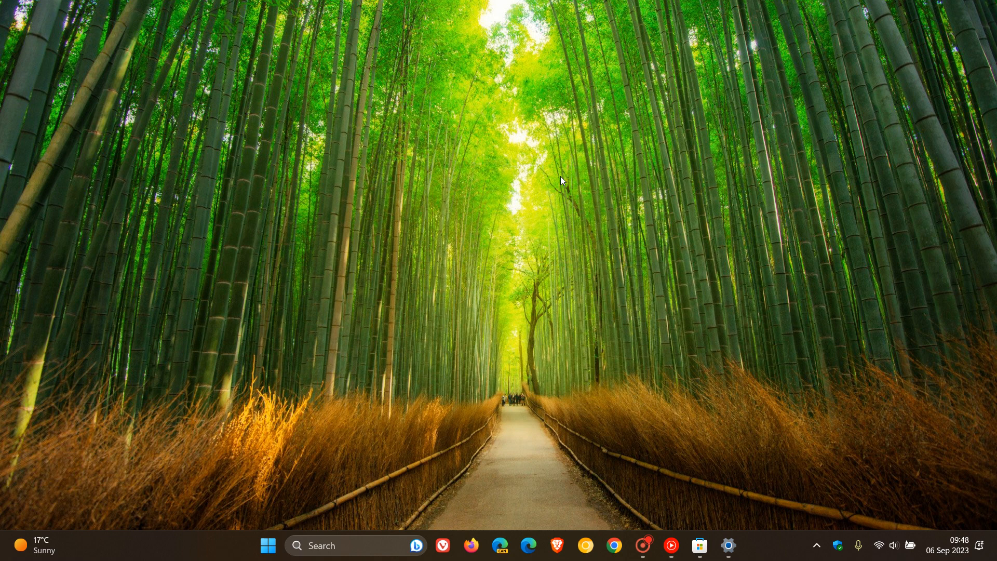
pyautogui.moveTo(622, 218)
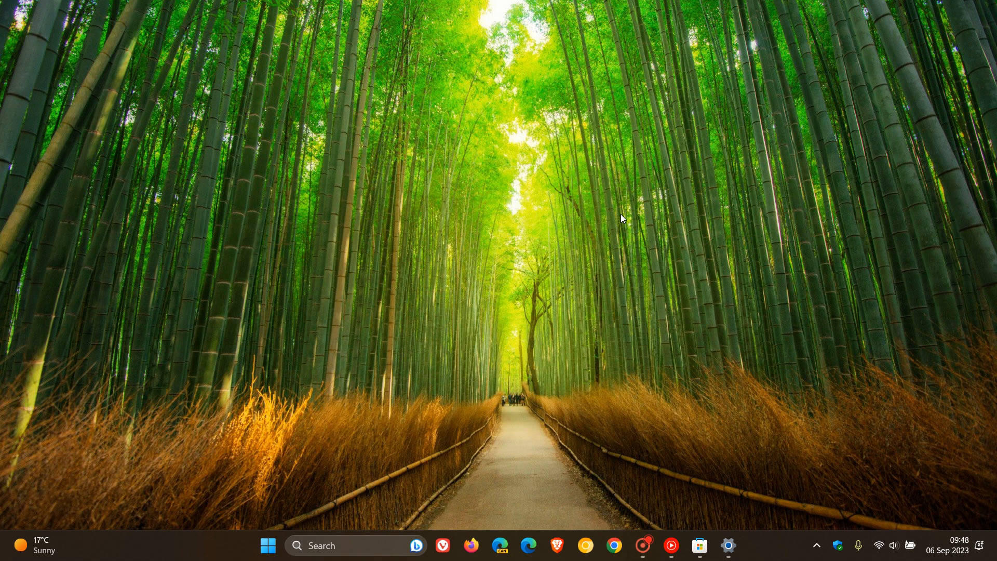
pyautogui.moveTo(580, 174)
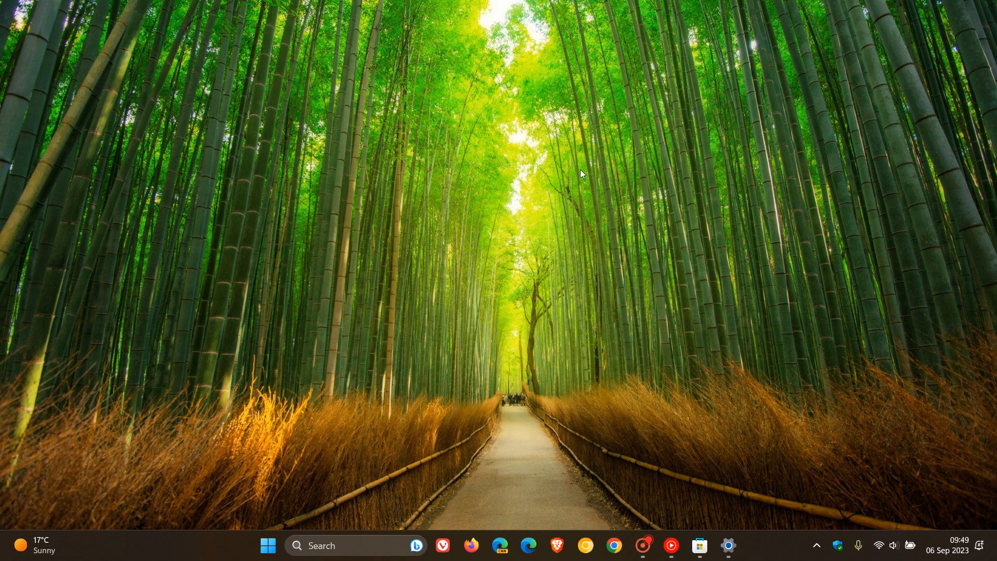
pyautogui.moveTo(565, 158)
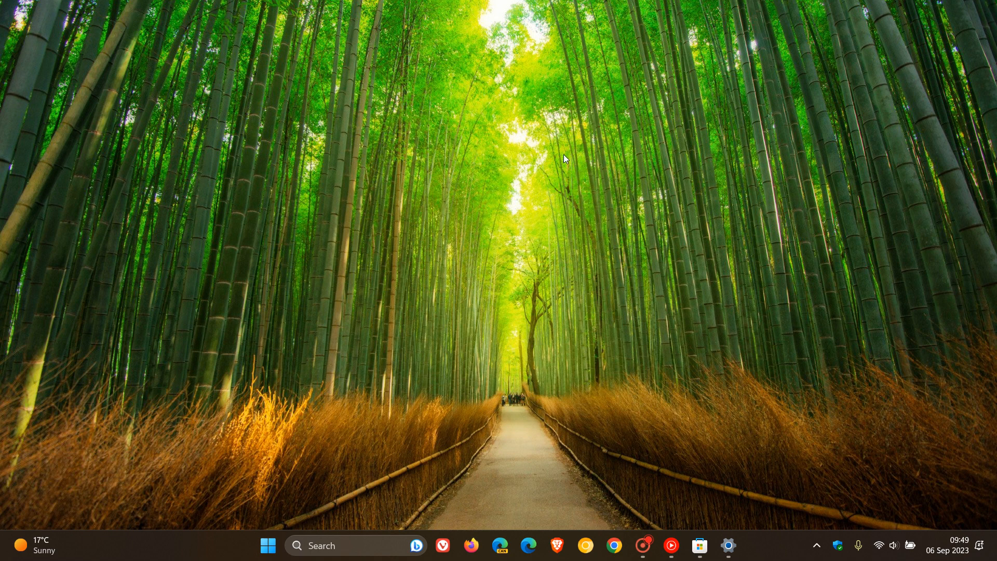